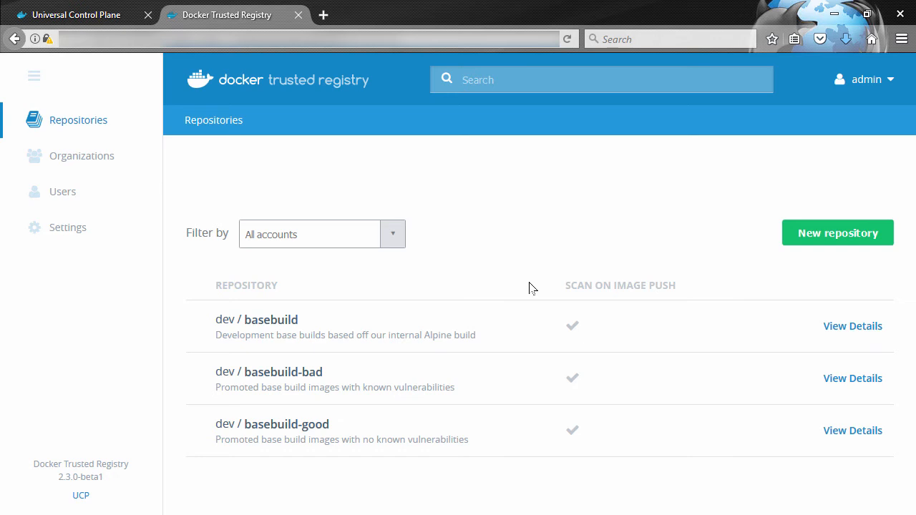
mouse_move(338, 418)
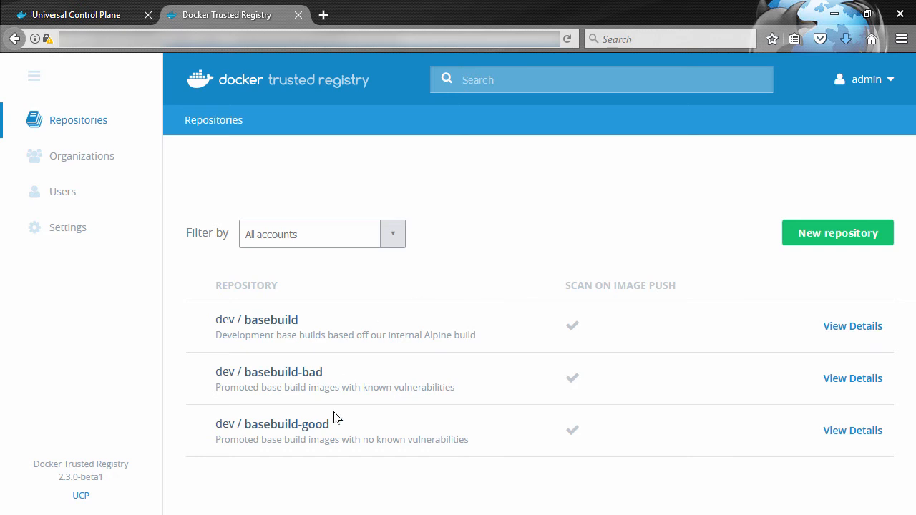
mouse_move(298, 335)
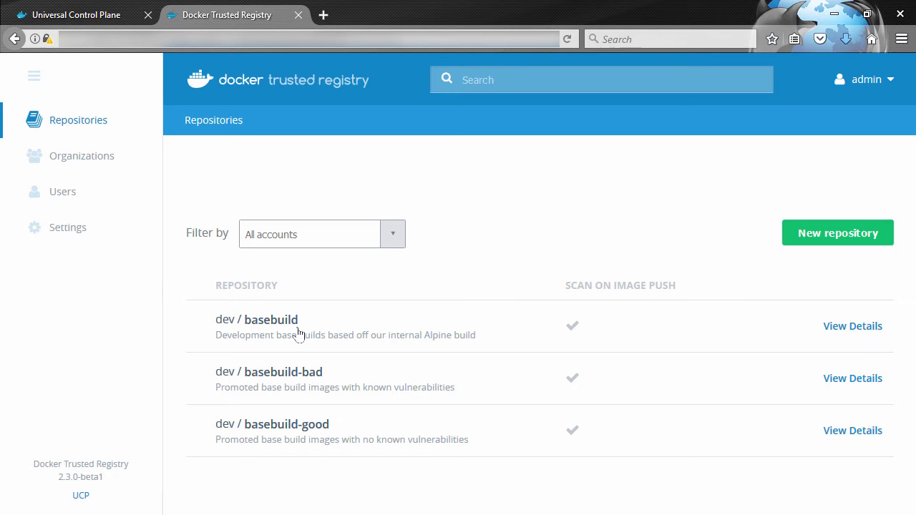
mouse_move(846, 426)
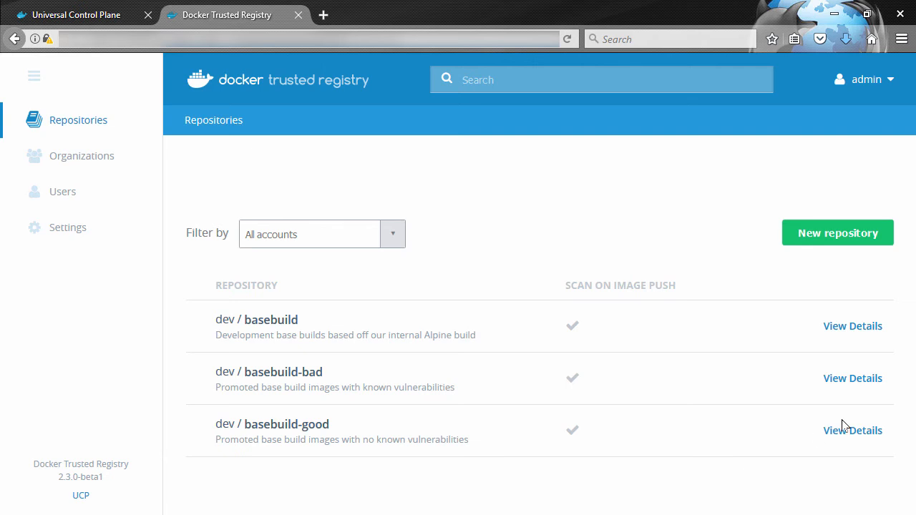
Check that basebuild-good and basebuild-bad hold no tagged images yet, returning to Repositories
left_click(853, 429)
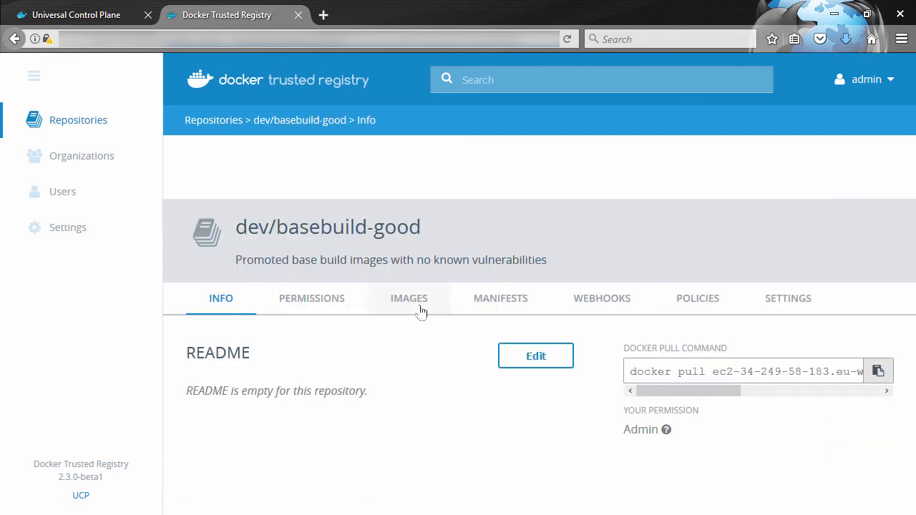
left_click(409, 300)
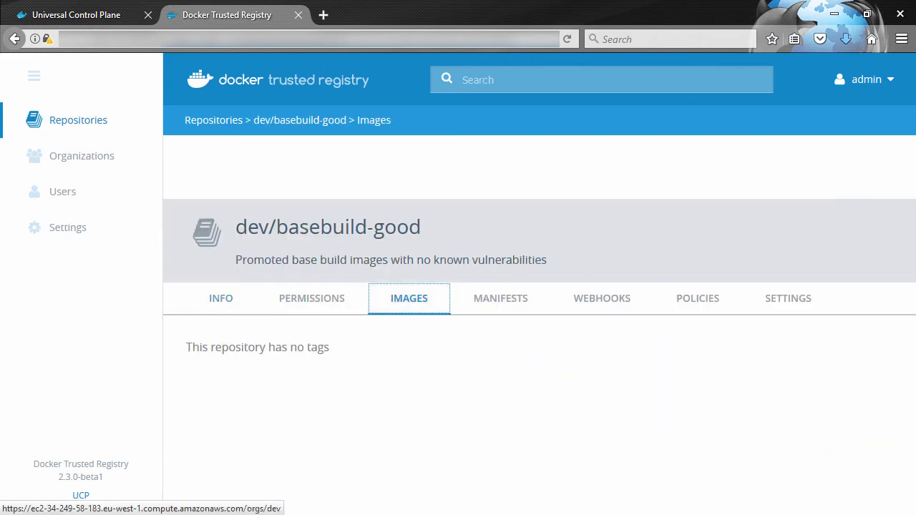
left_click(213, 120)
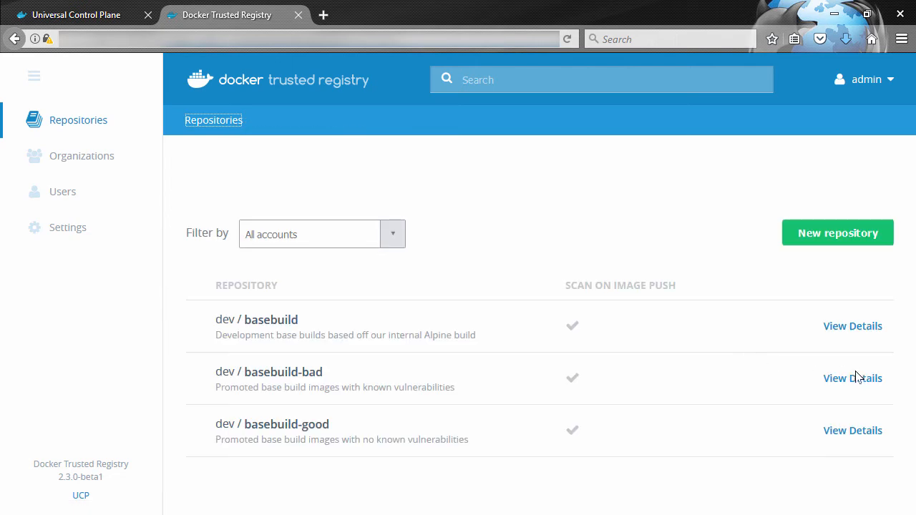
left_click(854, 378)
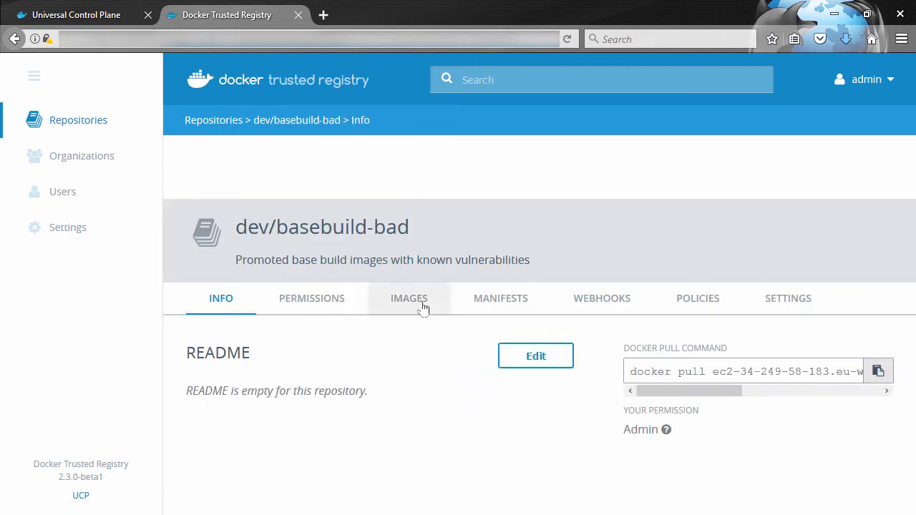
left_click(409, 299)
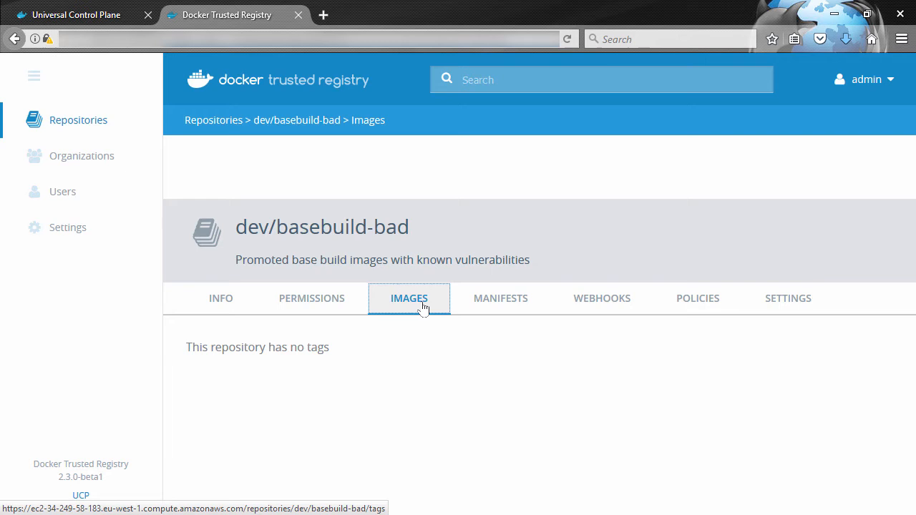
left_click(213, 120)
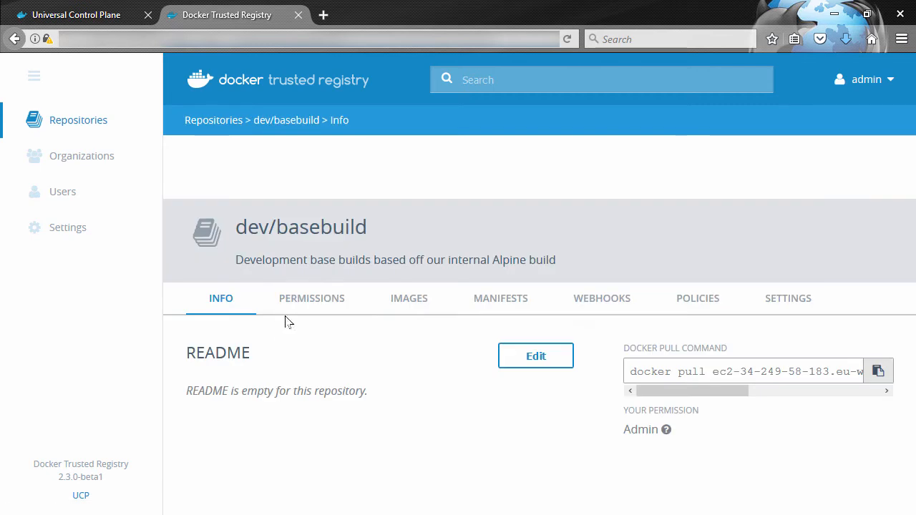
Review dev/basebuild's tags 2.2 (clean) and 2.1 (4 major vulnerabilities), then its empty promotion policies
left_click(410, 299)
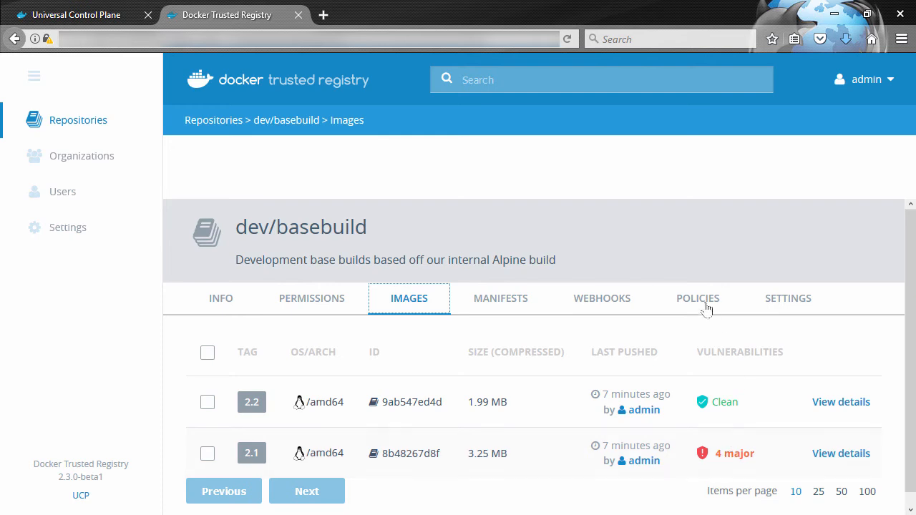
left_click(697, 300)
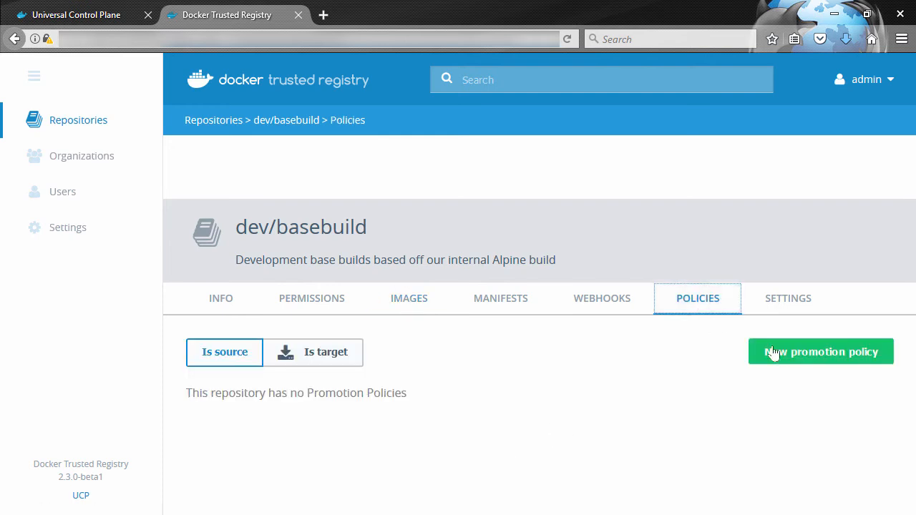
Create a new promotion policy with the criterion All Vulnerabilities equals 0
left_click(821, 352)
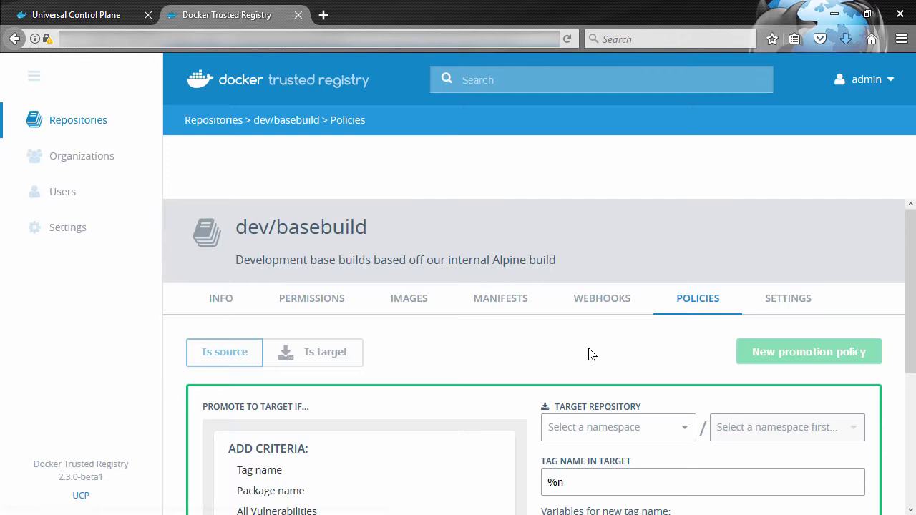
scroll("down", 3)
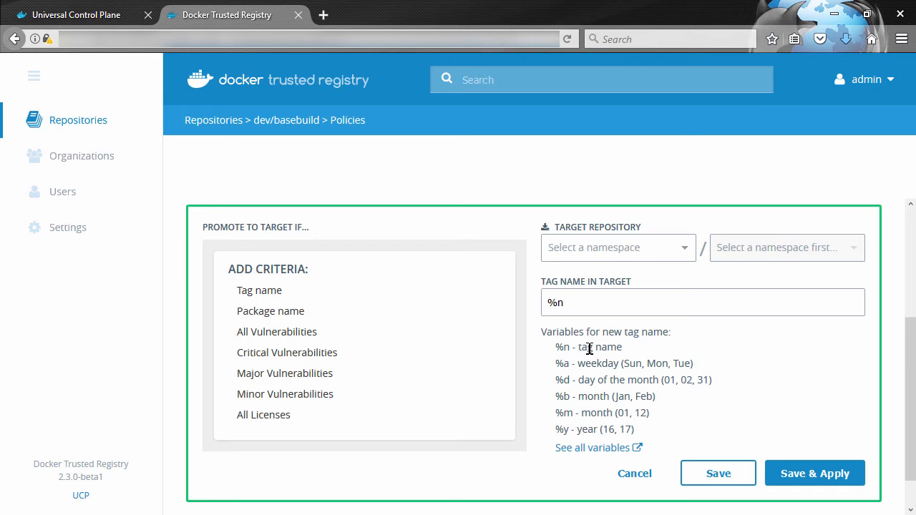
mouse_move(276, 333)
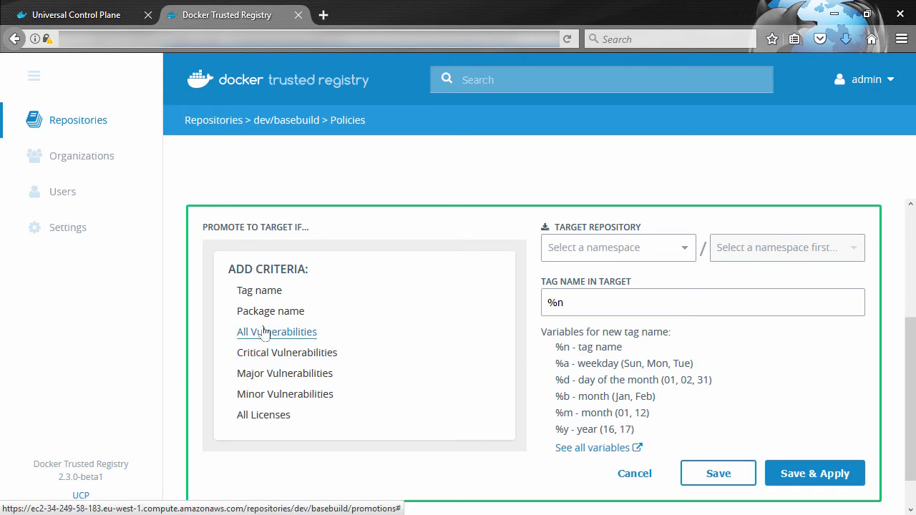
left_click(276, 332)
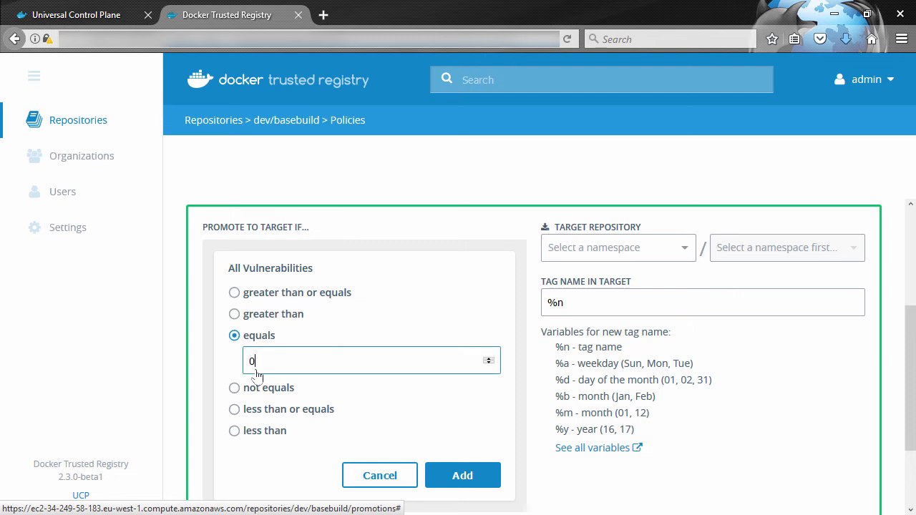
mouse_move(463, 475)
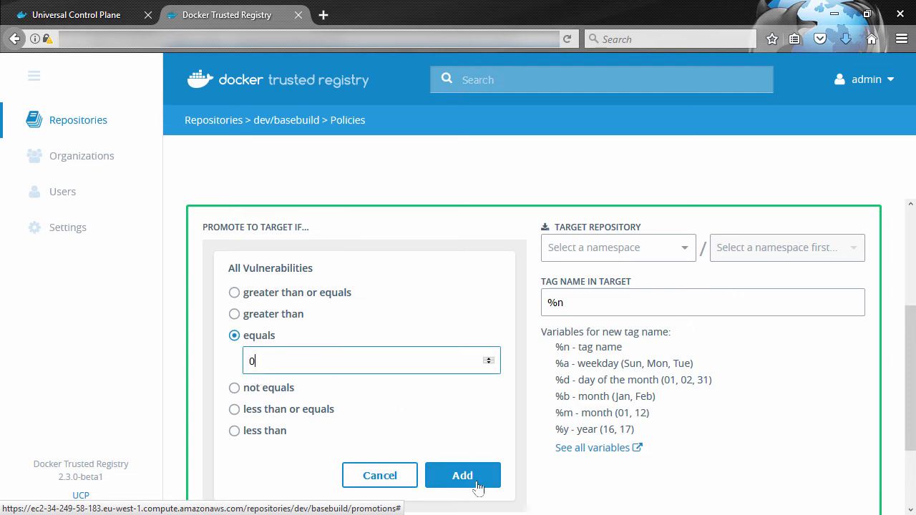
left_click(462, 475)
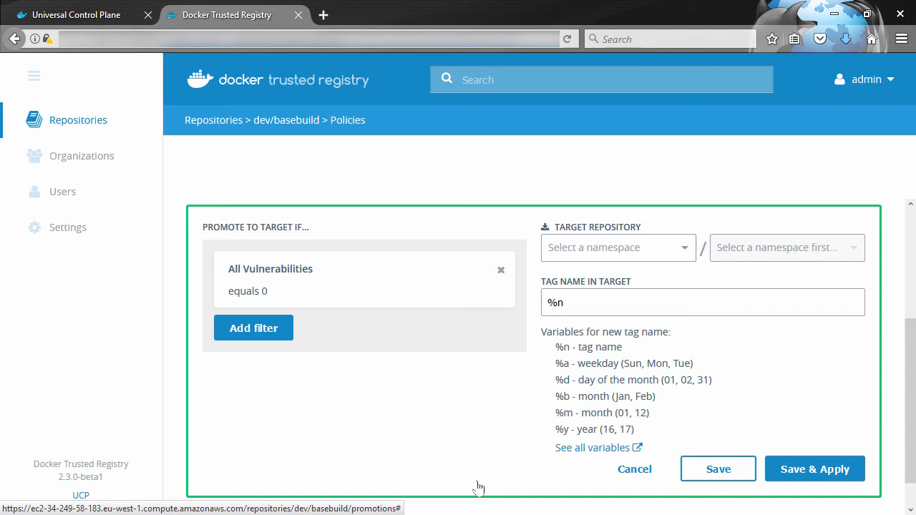
mouse_move(660, 270)
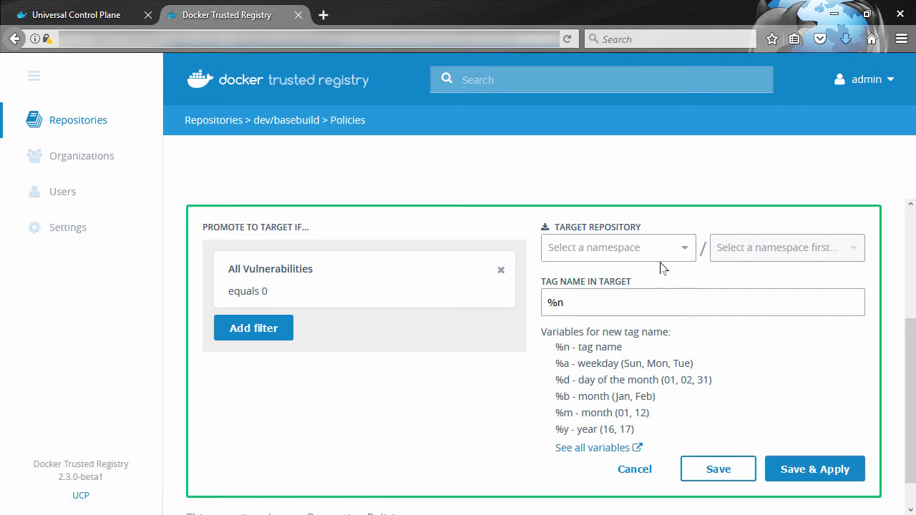
Target the policy at dev/basebuild-good and save & apply it immediately
left_click(617, 246)
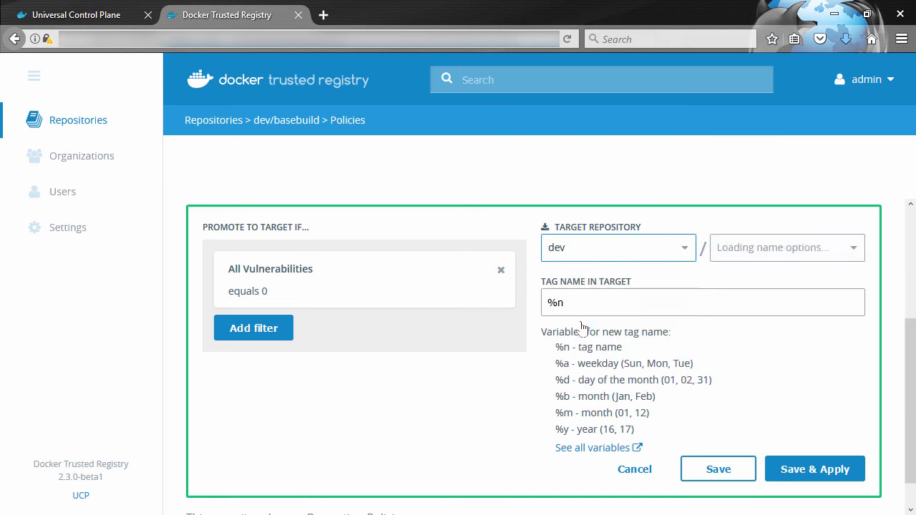
left_click(780, 247)
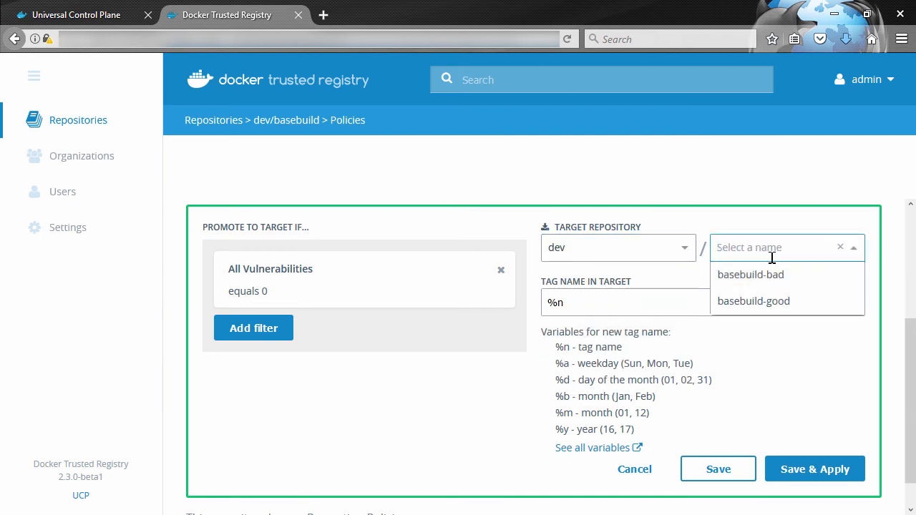
left_click(753, 300)
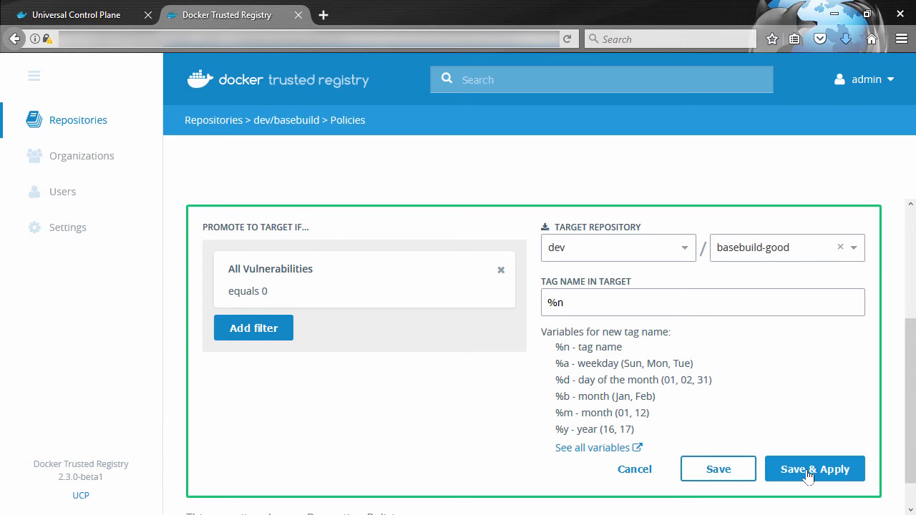
left_click(815, 470)
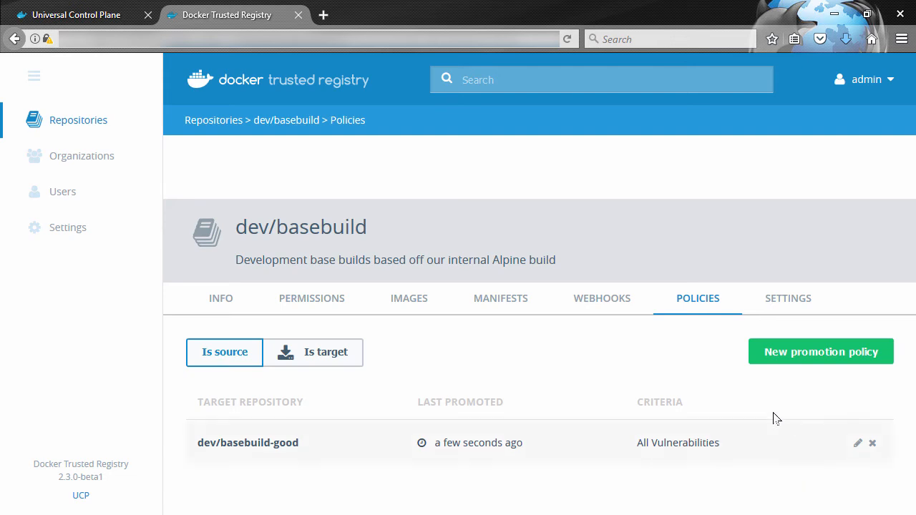
mouse_move(752, 412)
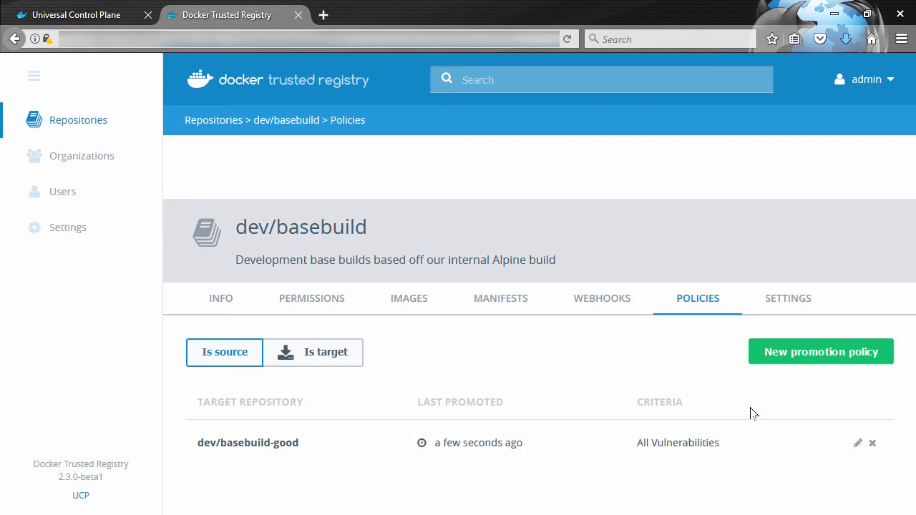
mouse_move(553, 380)
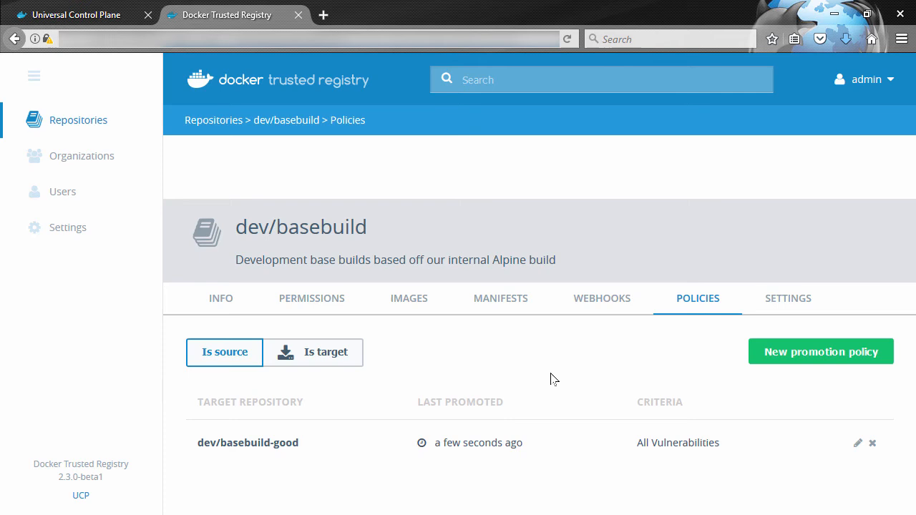
Open the dev/basebuild-good repository targeted by the new policy
left_click(214, 121)
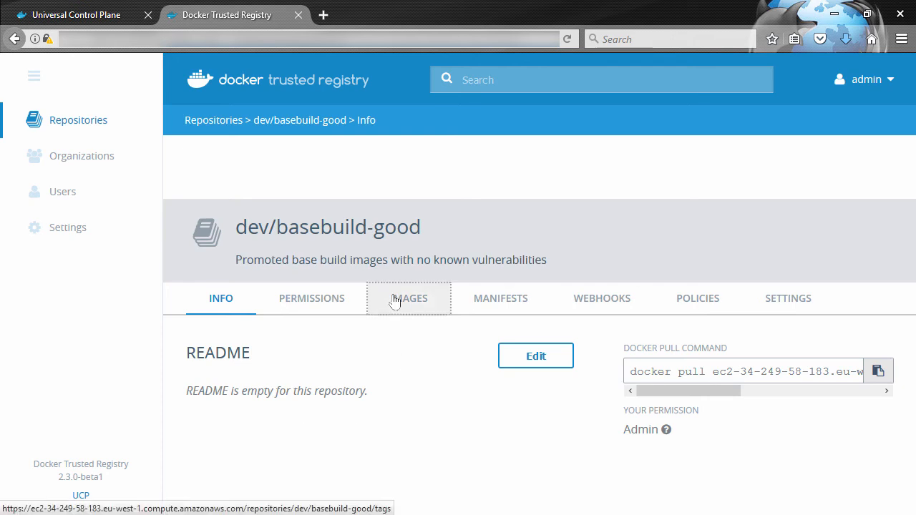
Verify the promoted clean 2.2 tag in basebuild-good's images, then return to Repositories
left_click(409, 300)
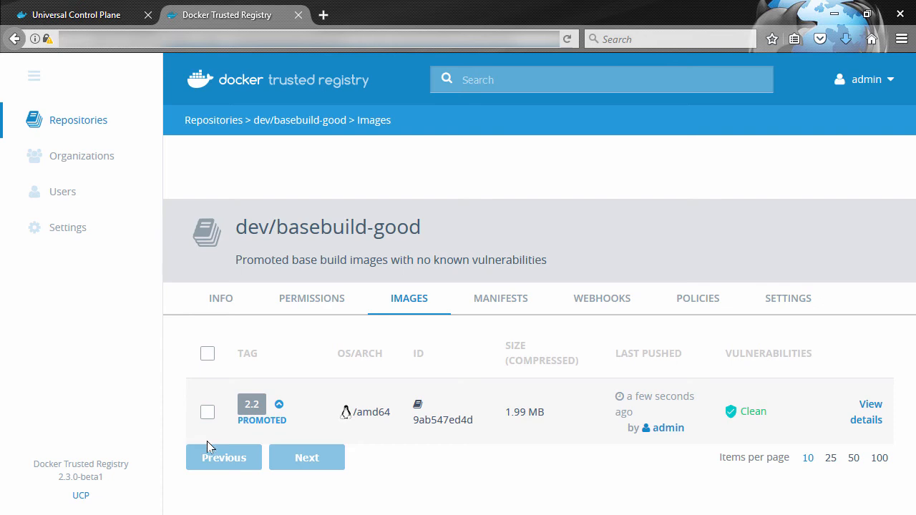
mouse_move(214, 120)
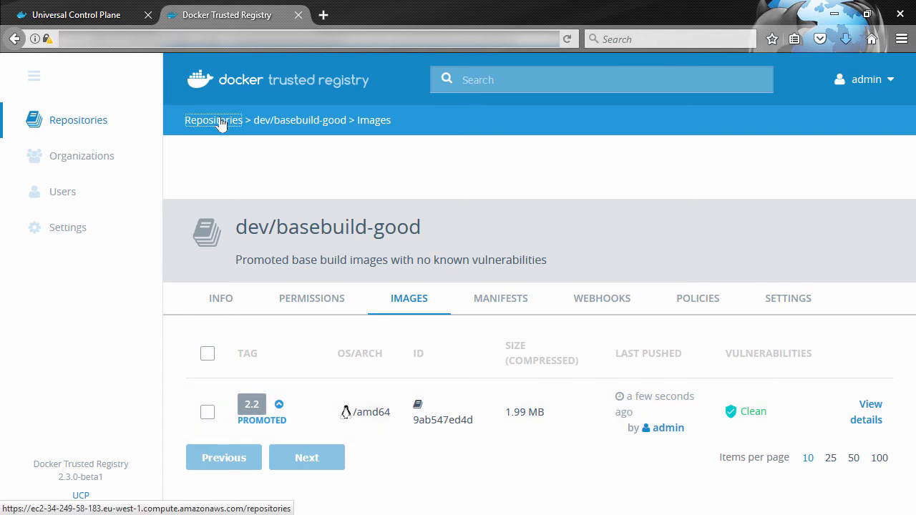
left_click(213, 120)
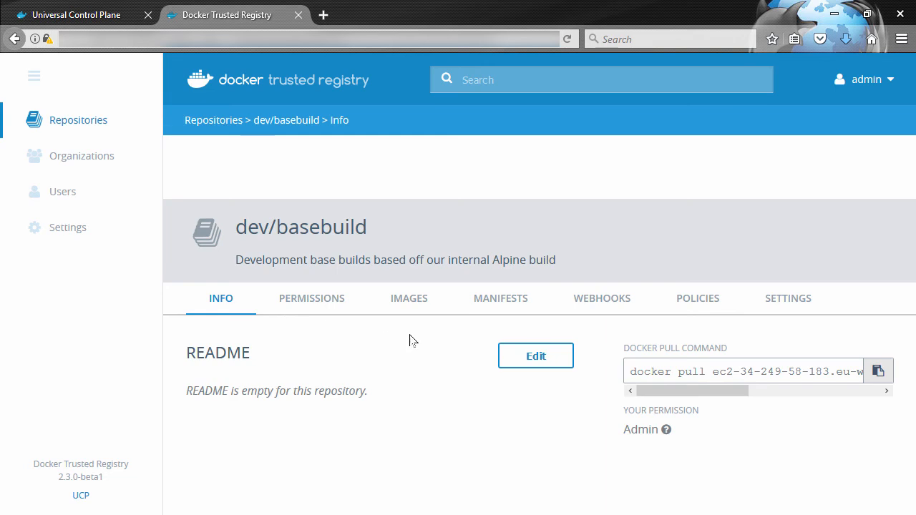
Draft a second dev/basebuild promotion policy with the condition All Vulnerabilities greater than 0
left_click(698, 299)
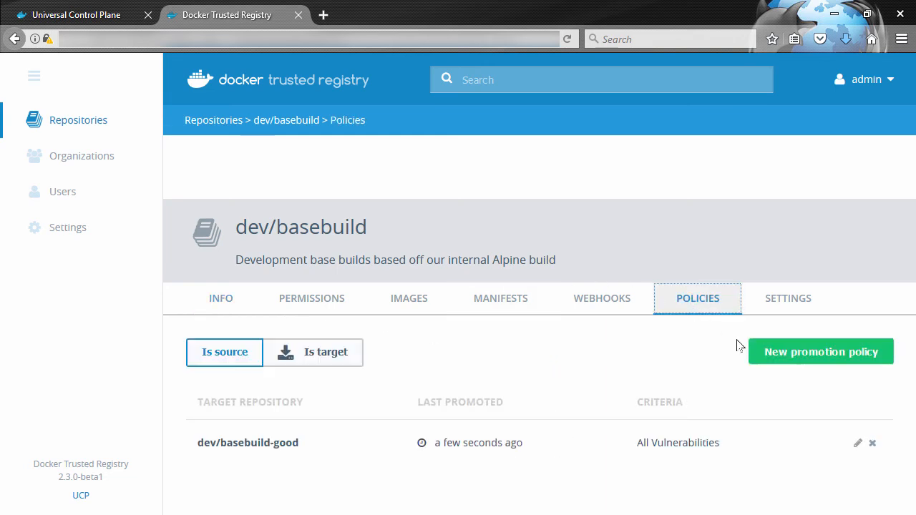
left_click(820, 352)
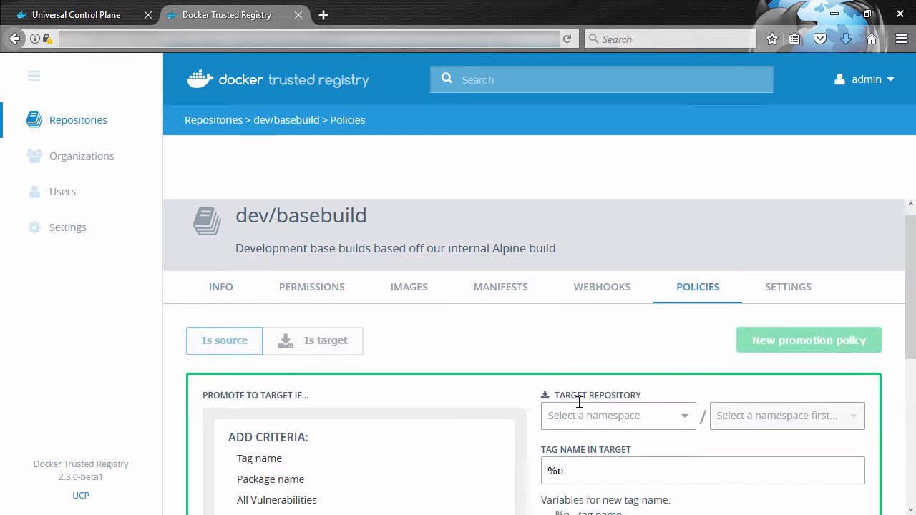
scroll("down", 3)
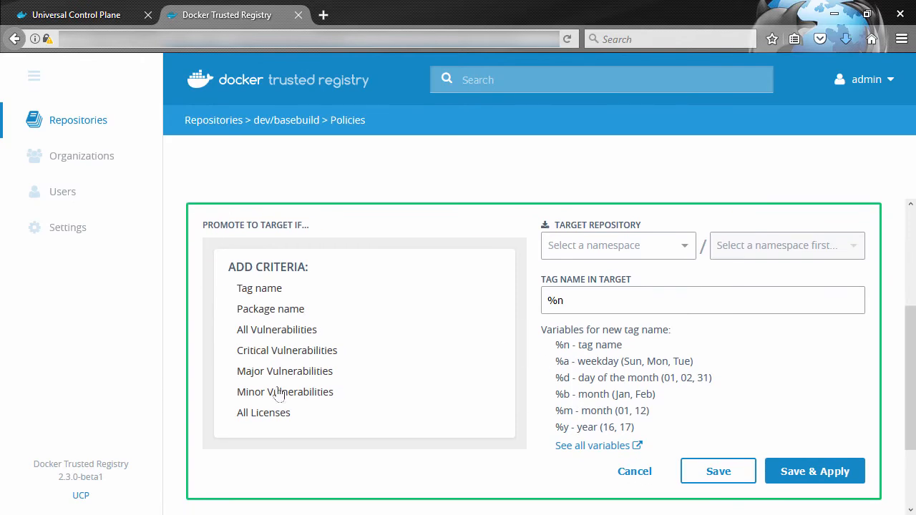
left_click(278, 329)
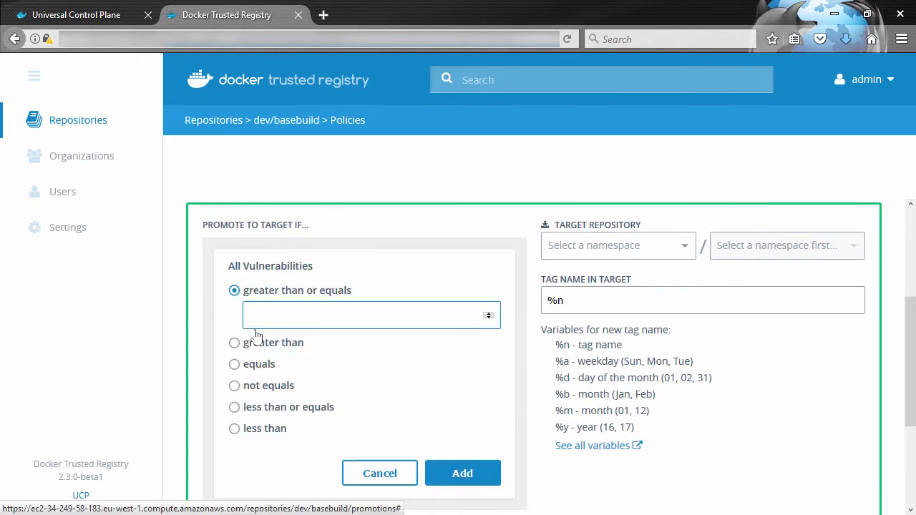
left_click(235, 344)
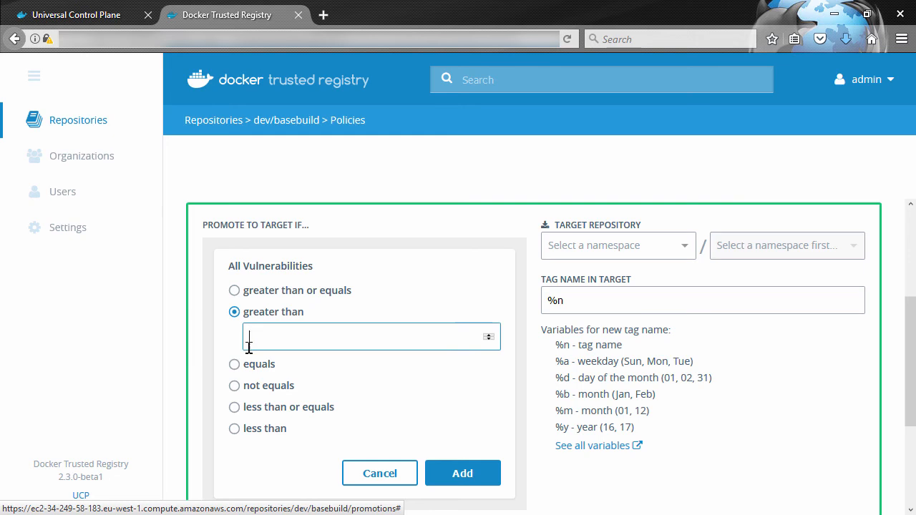
type("0")
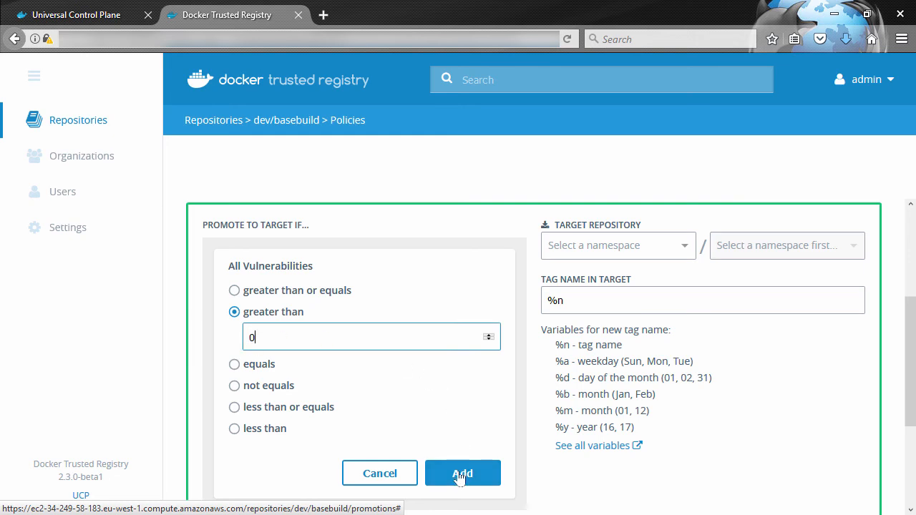
Add the condition, target dev/basebuild-bad with tag suffix not-good, and save & apply the policy
left_click(462, 473)
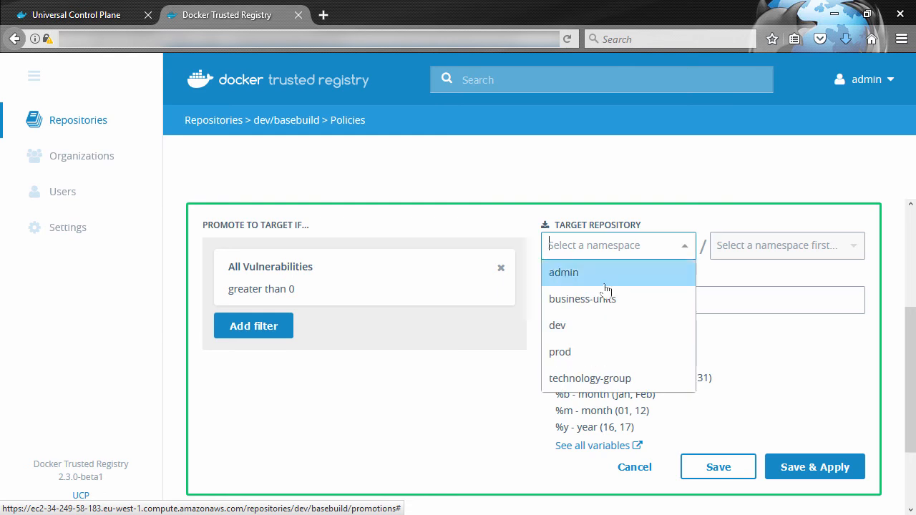
left_click(559, 325)
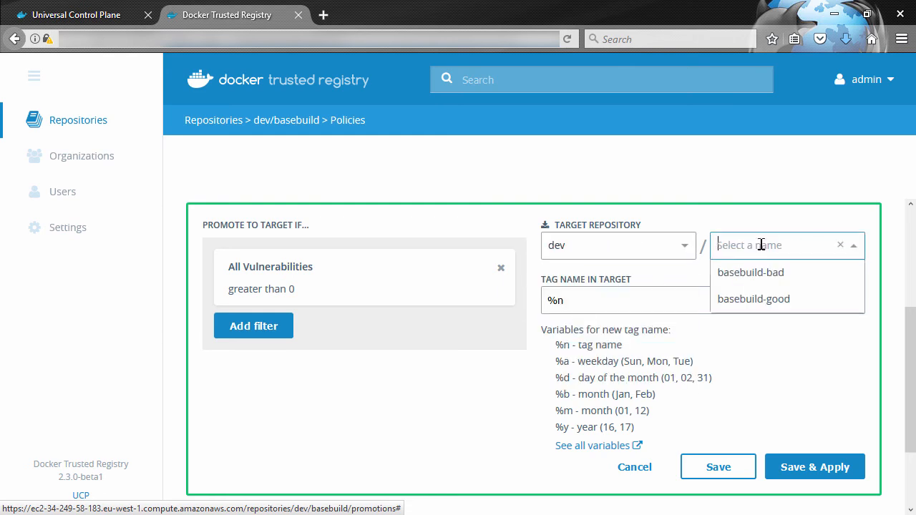
left_click(750, 272)
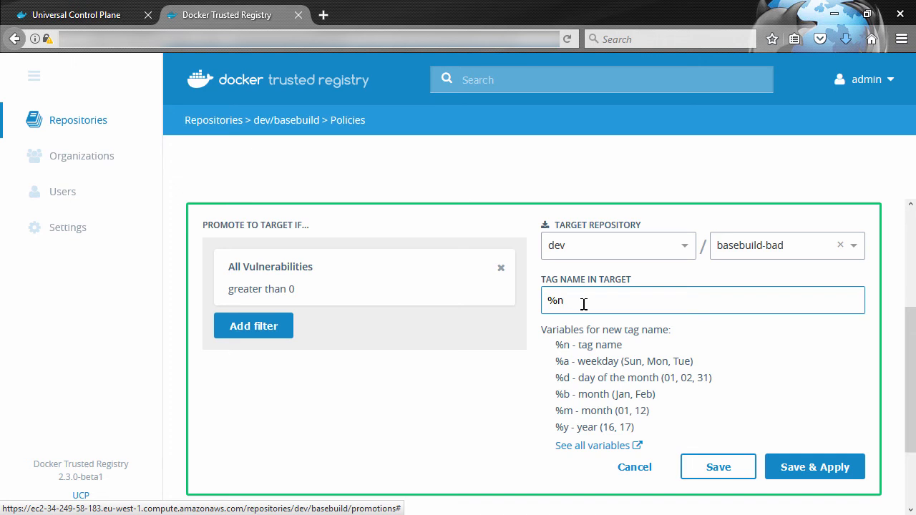
type("not-good")
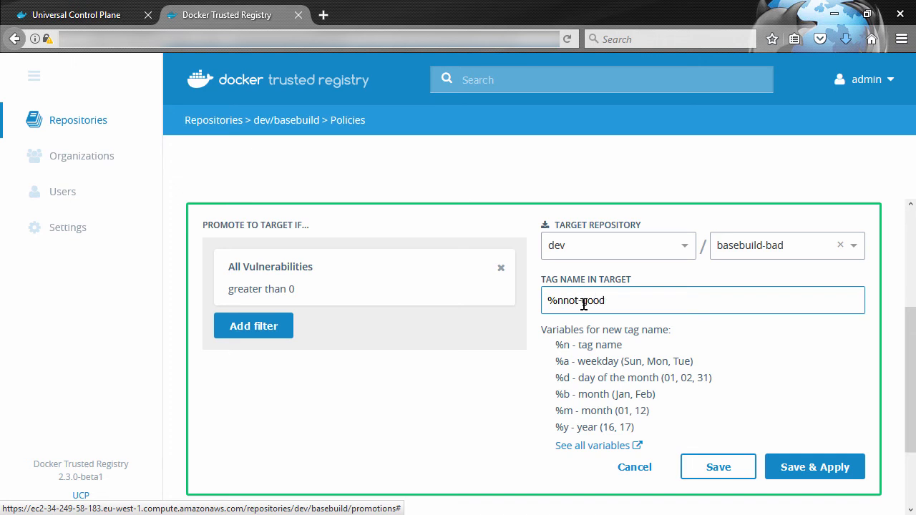
left_click(815, 467)
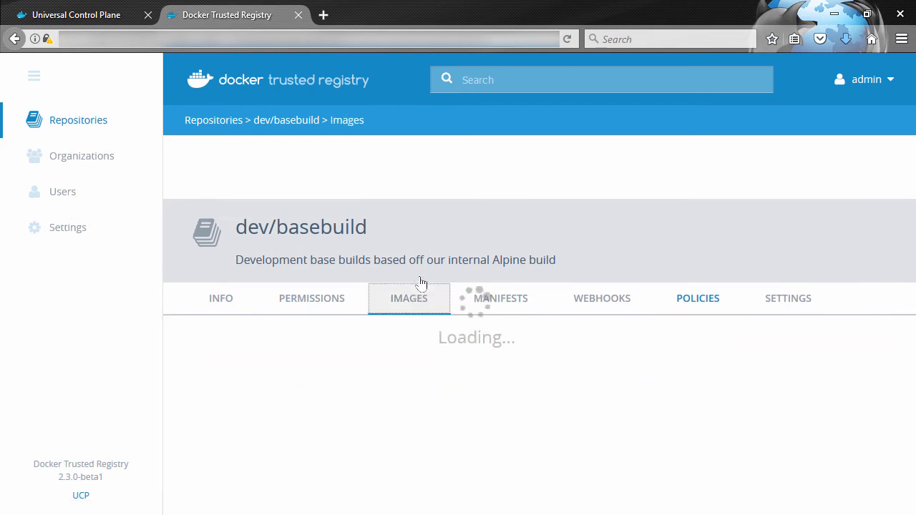
Confirm dev/basebuild-bad now holds the promoted 2.1not-good tag with 4 major vulnerabilities
left_click(409, 298)
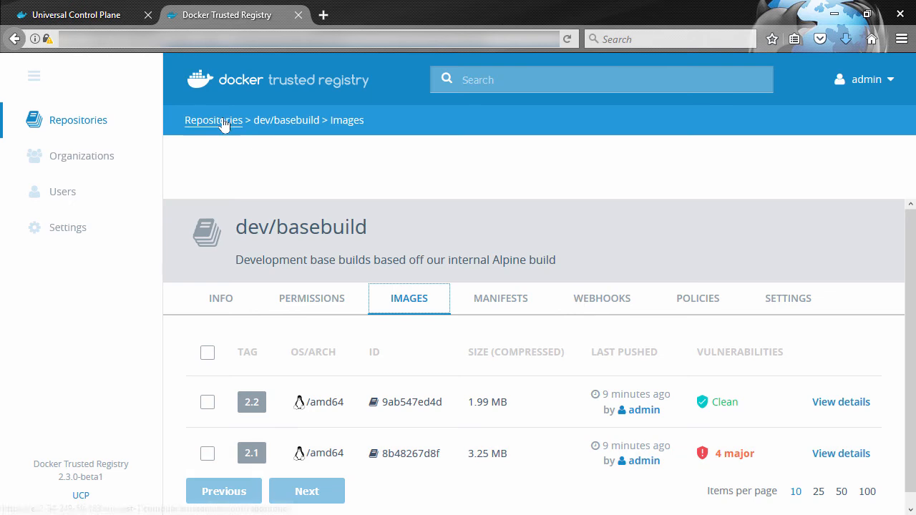
left_click(214, 120)
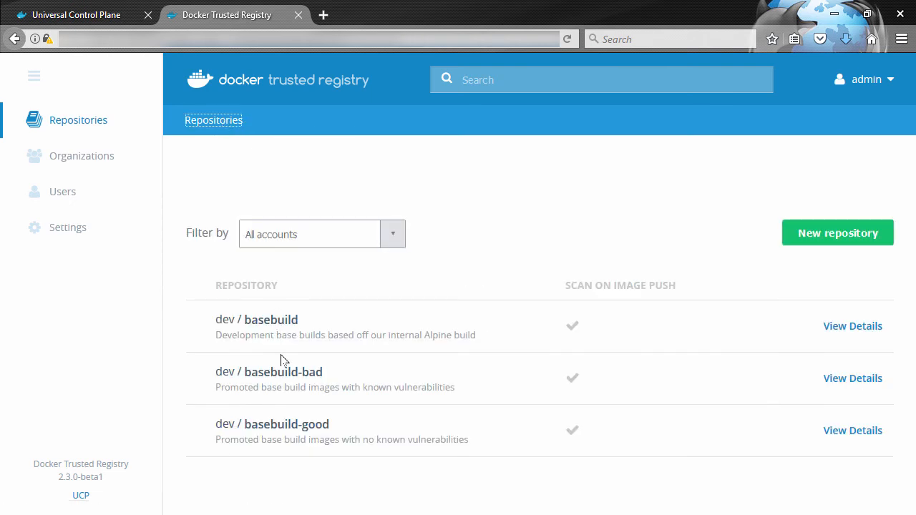
left_click(853, 378)
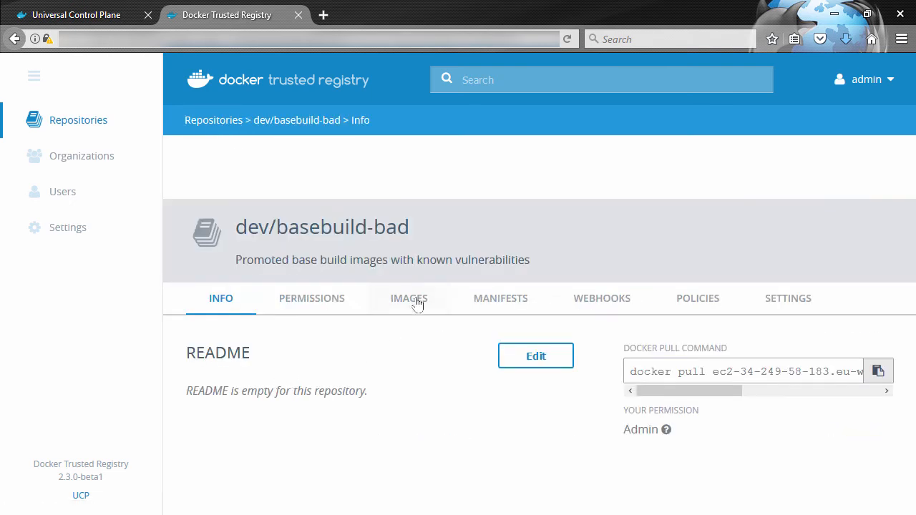
left_click(409, 300)
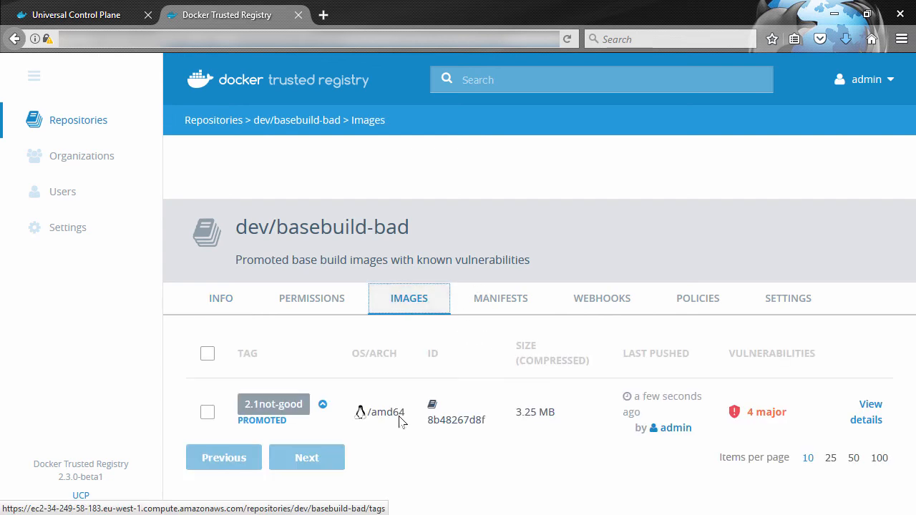
mouse_move(733, 407)
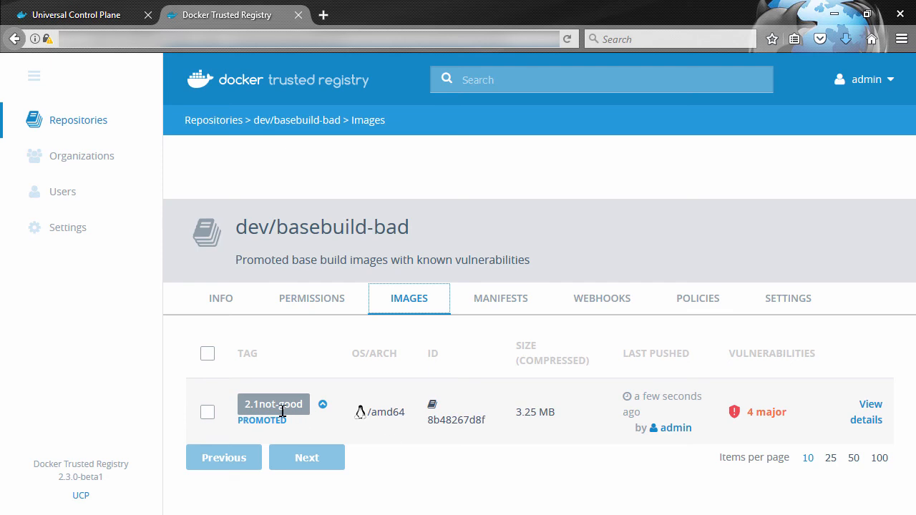
double_click(272, 403)
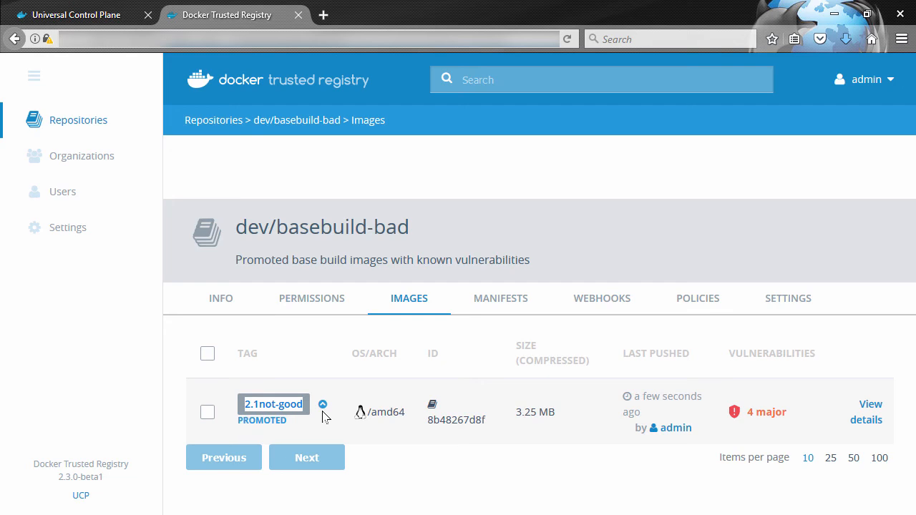
mouse_move(214, 120)
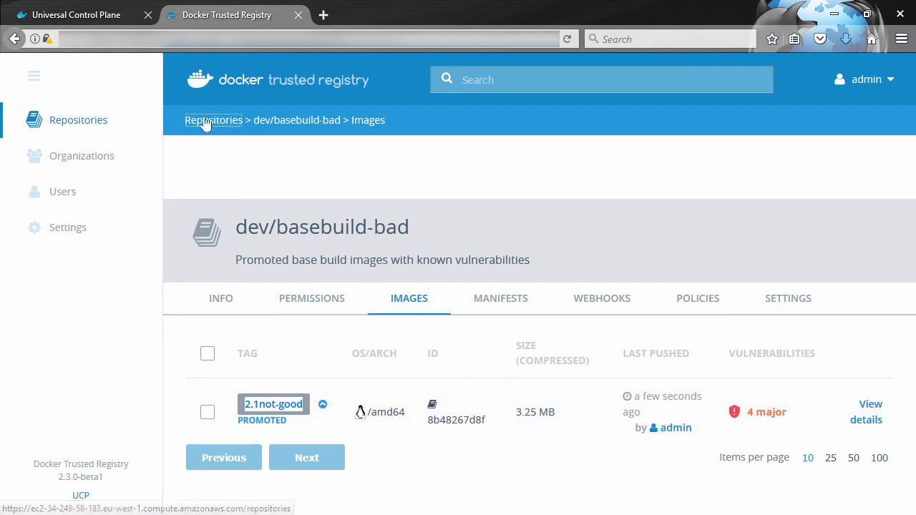
Turn tag immutability on in dev/basebuild-good's settings and save the repository
left_click(214, 121)
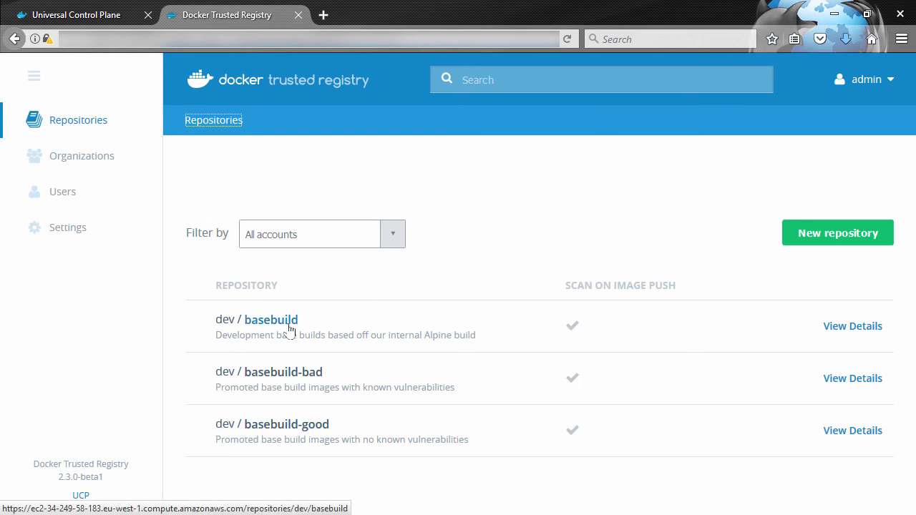
mouse_move(286, 424)
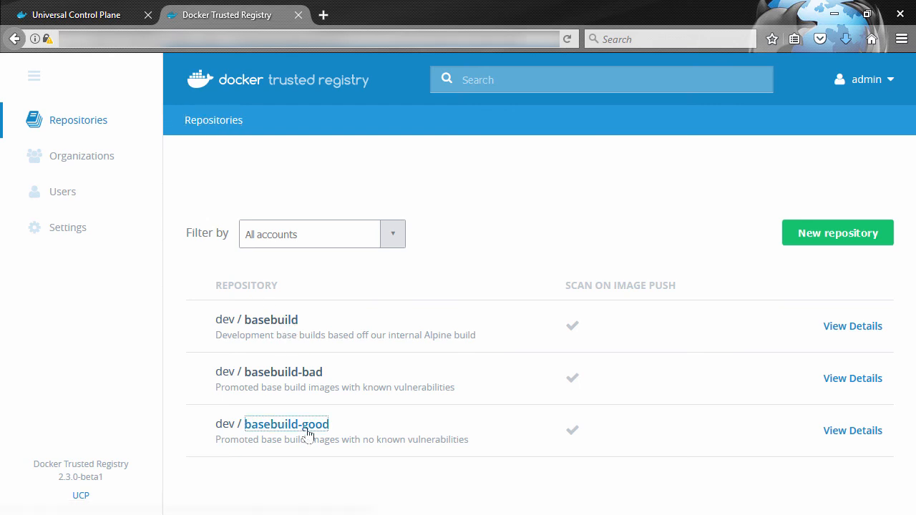
left_click(287, 424)
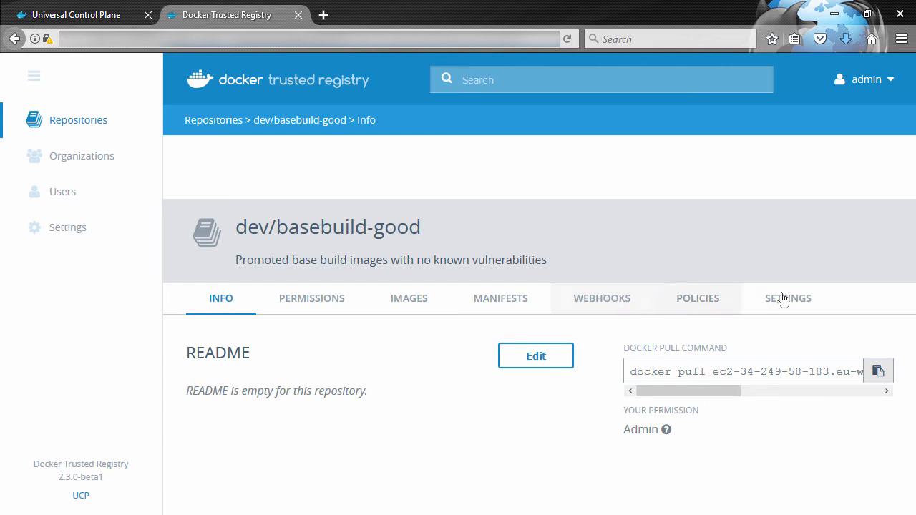
left_click(787, 297)
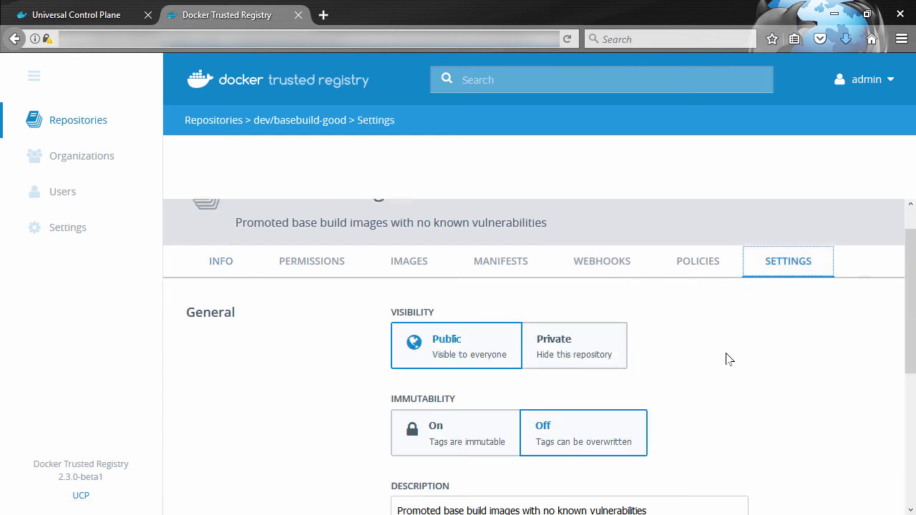
left_click(435, 358)
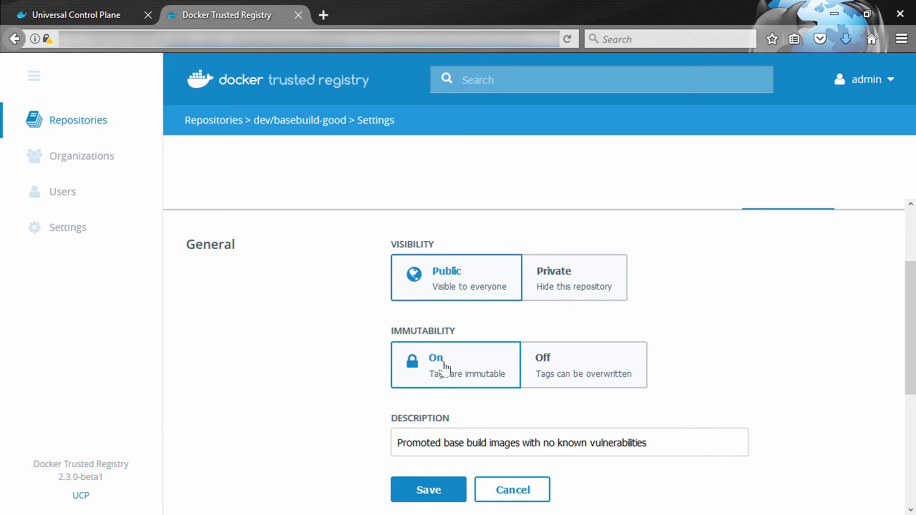
left_click(583, 365)
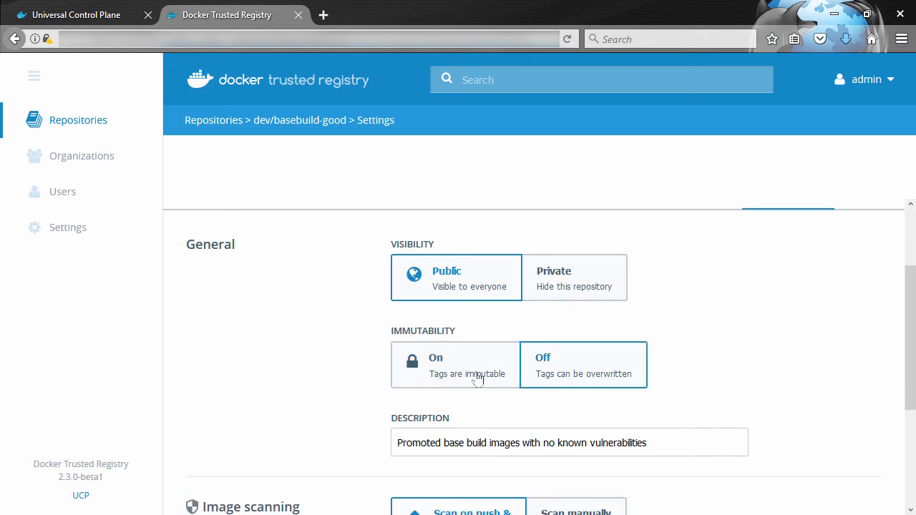
left_click(456, 365)
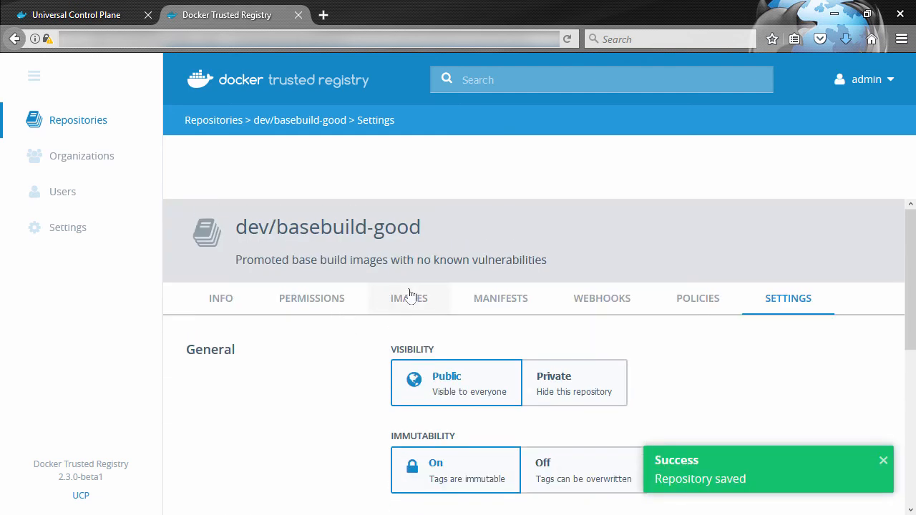
Attempt to delete tag 2.2 from dev/basebuild-good and hit the immutability refusal
left_click(410, 298)
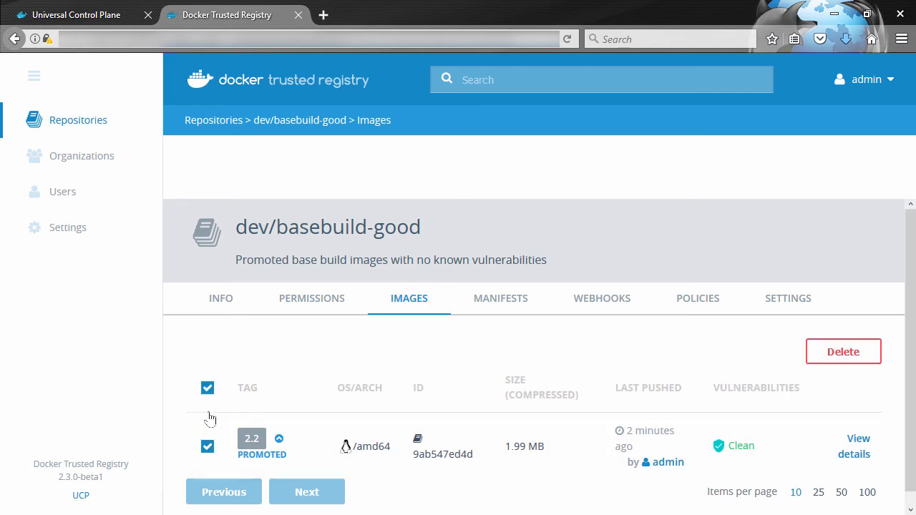
left_click(844, 352)
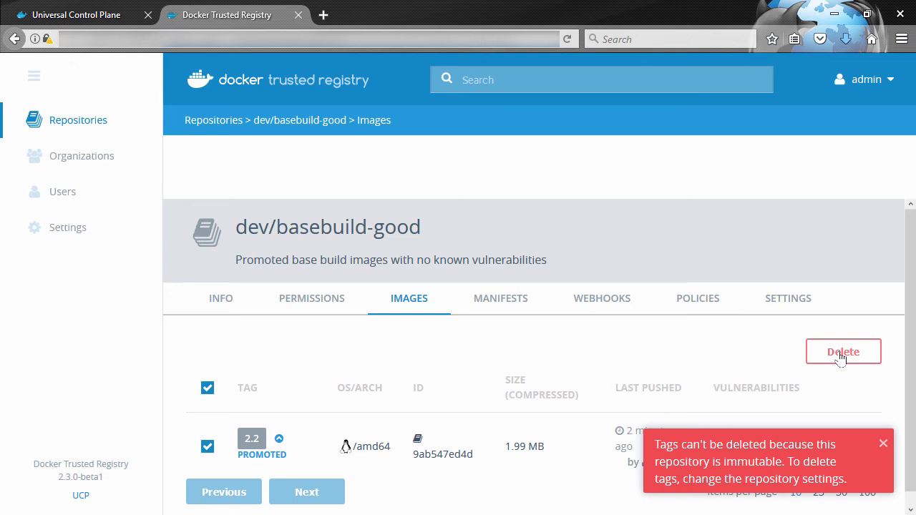
left_click(883, 443)
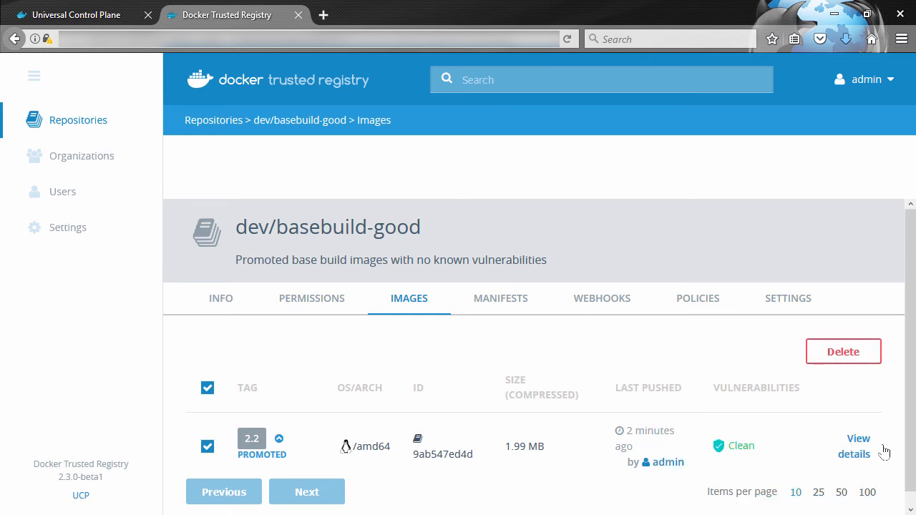